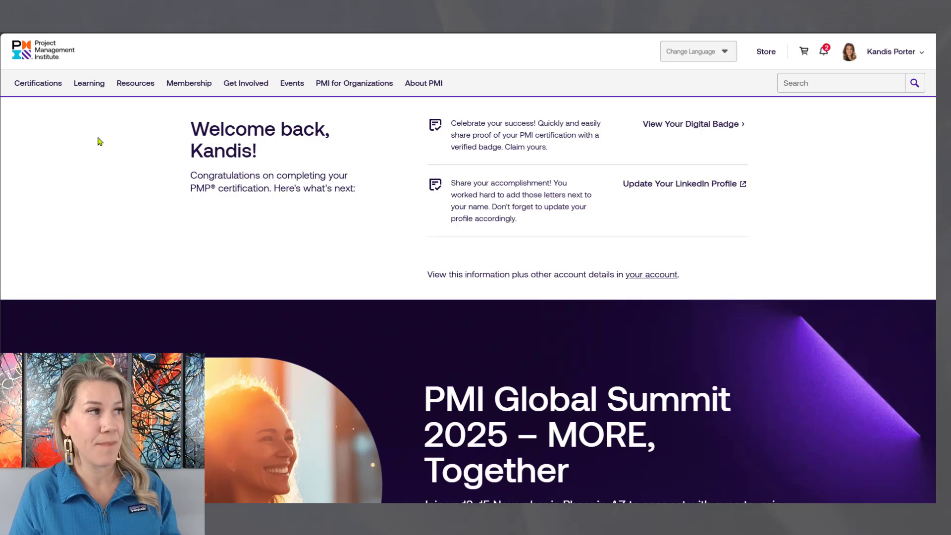
Step: Navigate from the PMI home page to the Free Online Courses listing via the Learning menu
left_click(88, 83)
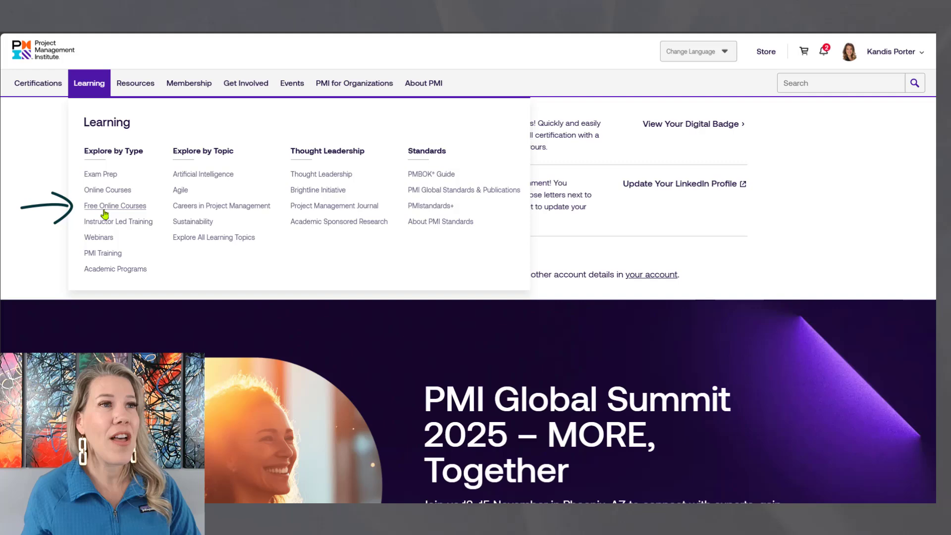
left_click(115, 206)
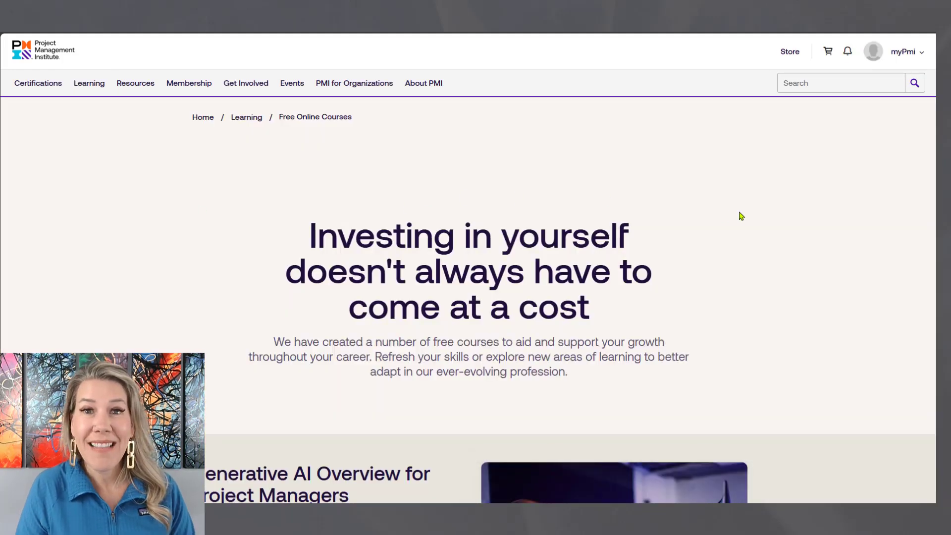
scroll("down", 3)
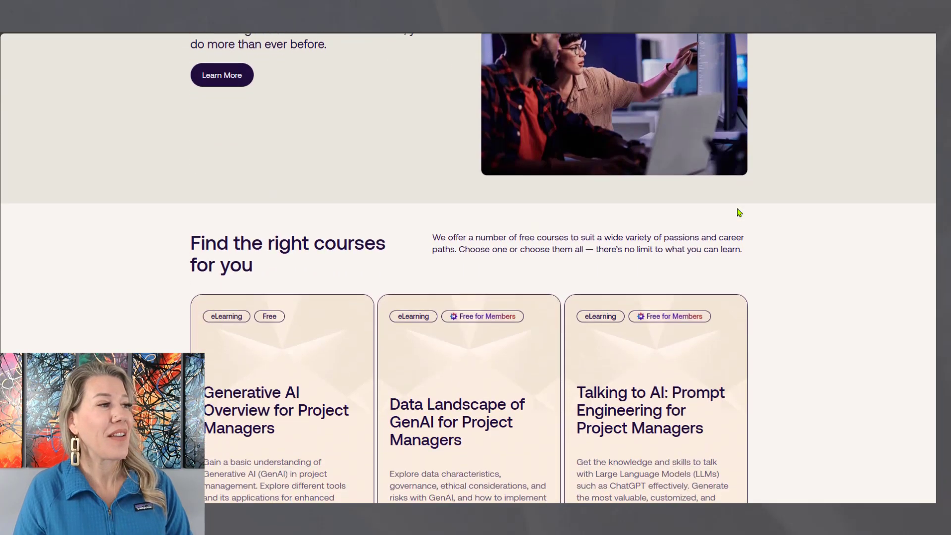
scroll("down", 3)
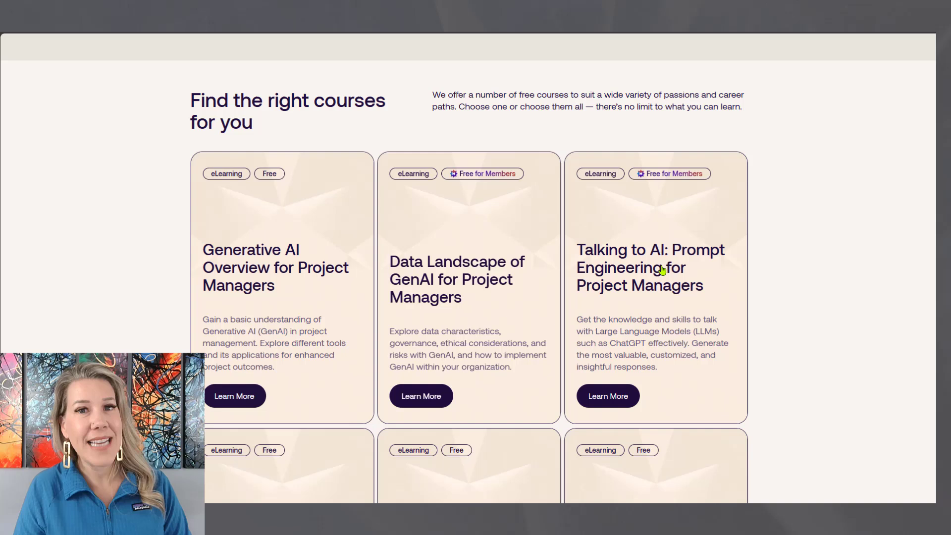
mouse_move(296, 309)
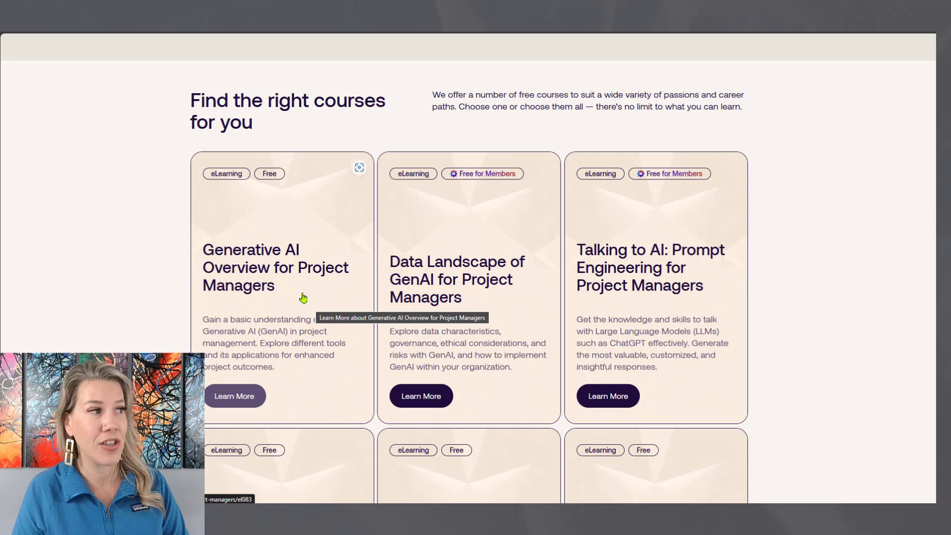
mouse_move(529, 290)
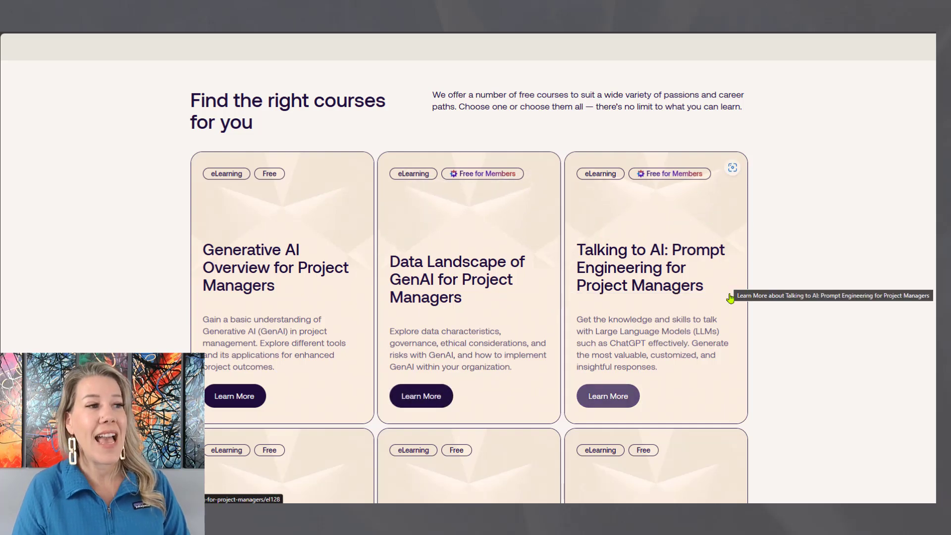
mouse_move(721, 297)
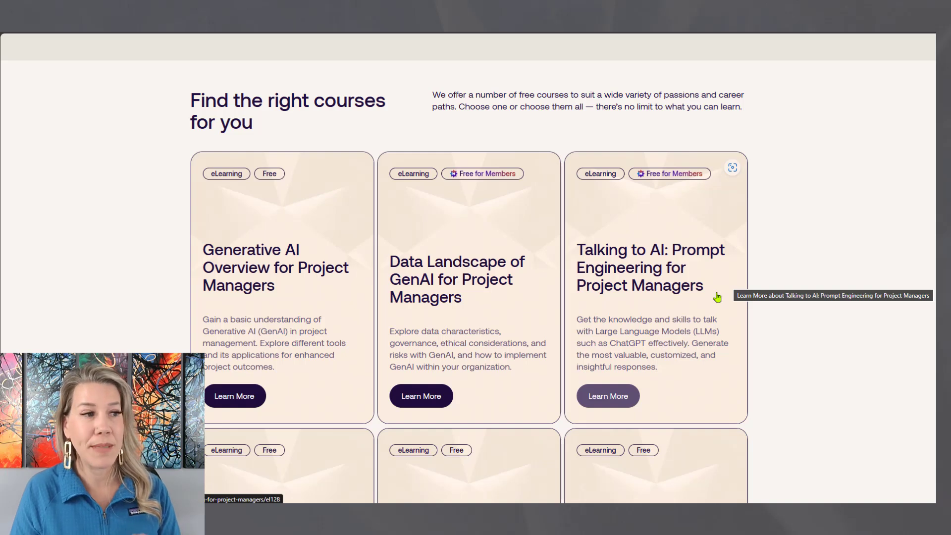
mouse_move(604, 298)
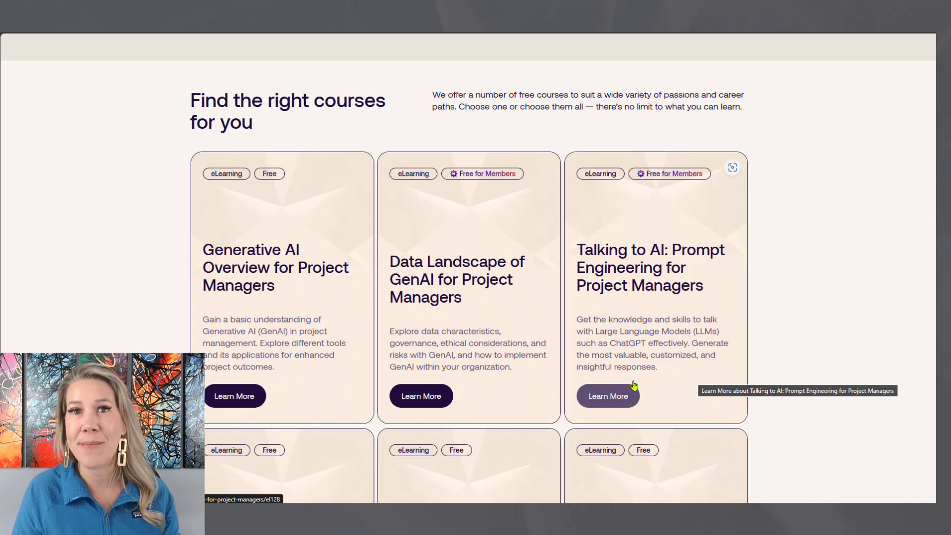
mouse_move(671, 391)
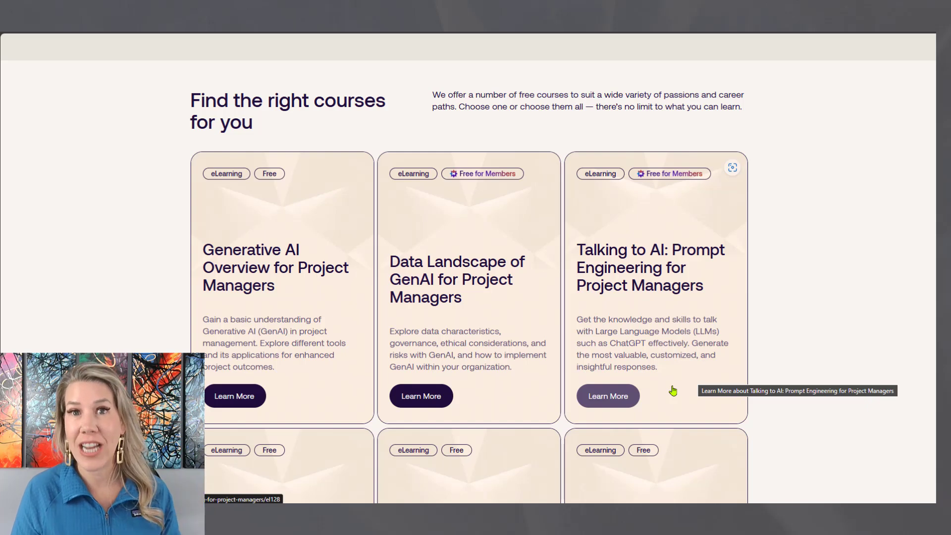
mouse_move(730, 296)
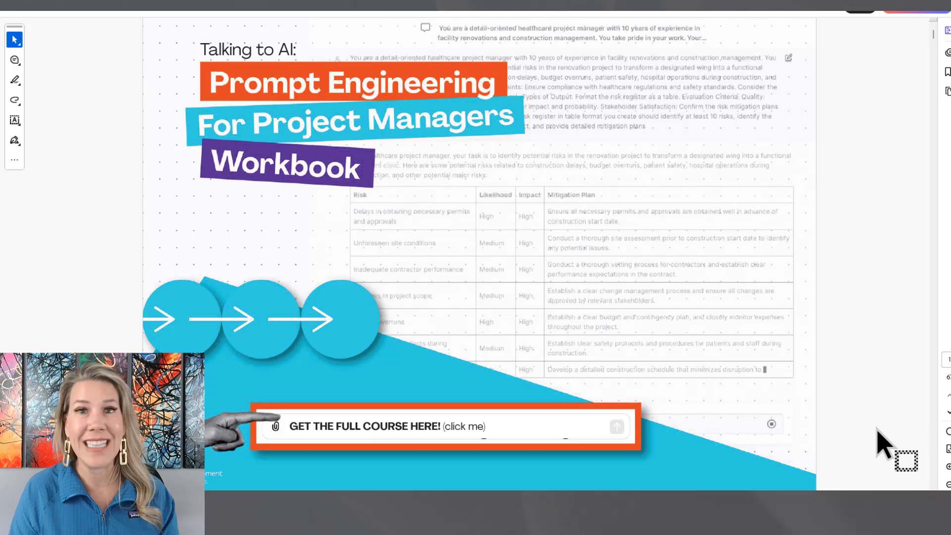
mouse_move(897, 448)
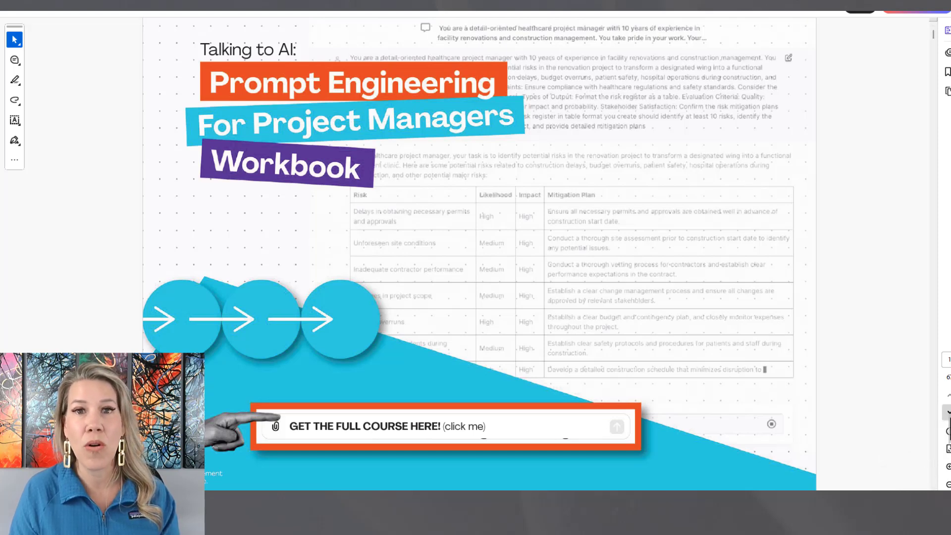
Step: Advance the Prompt Engineering workbook to its second page, "Real Quick Before You Begin."
left_click(944, 412)
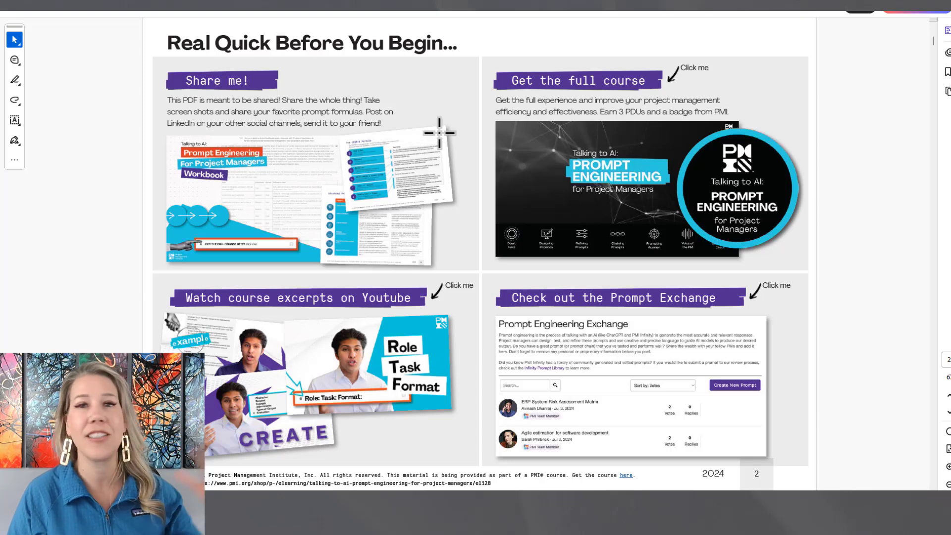
mouse_move(452, 106)
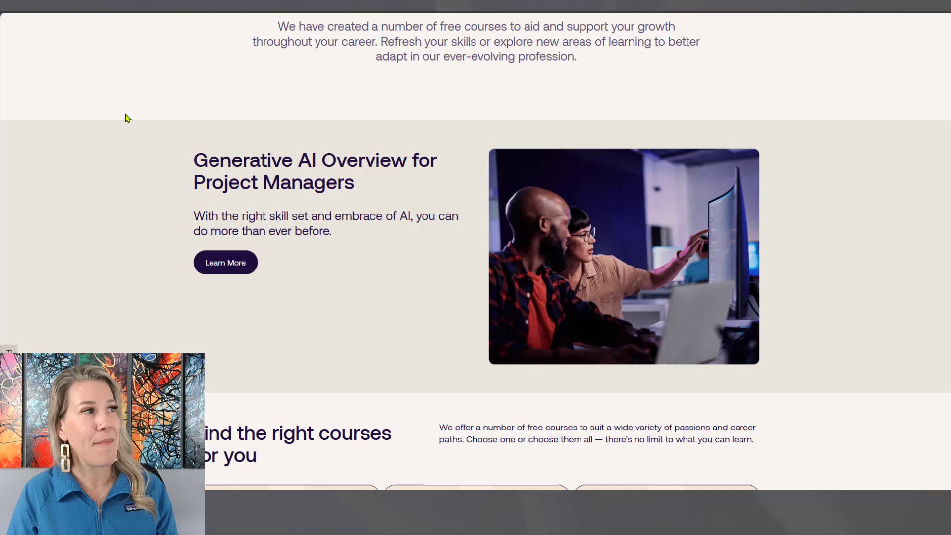
Step: Return to the PMI home page and reveal the Resources menu listing the PMI Infinity AI Tool
scroll("up", 3)
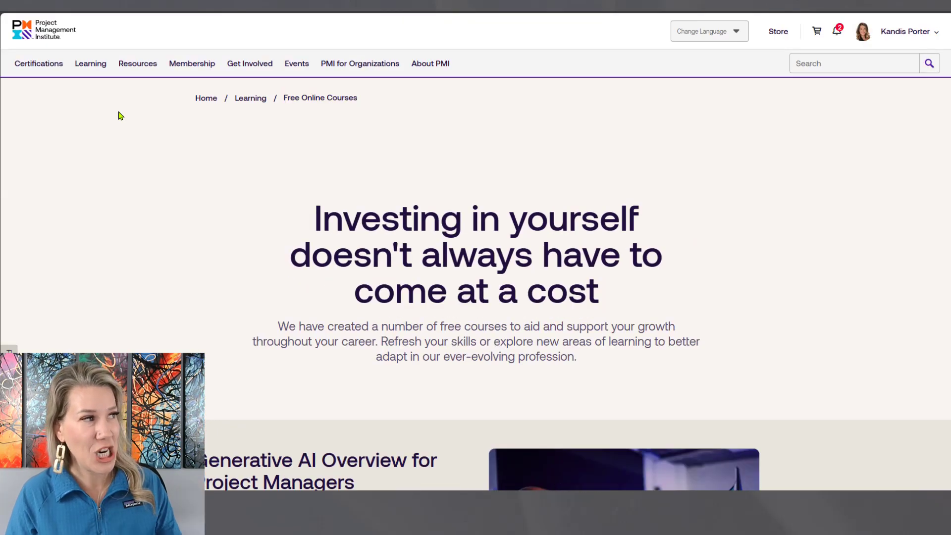
mouse_move(38, 29)
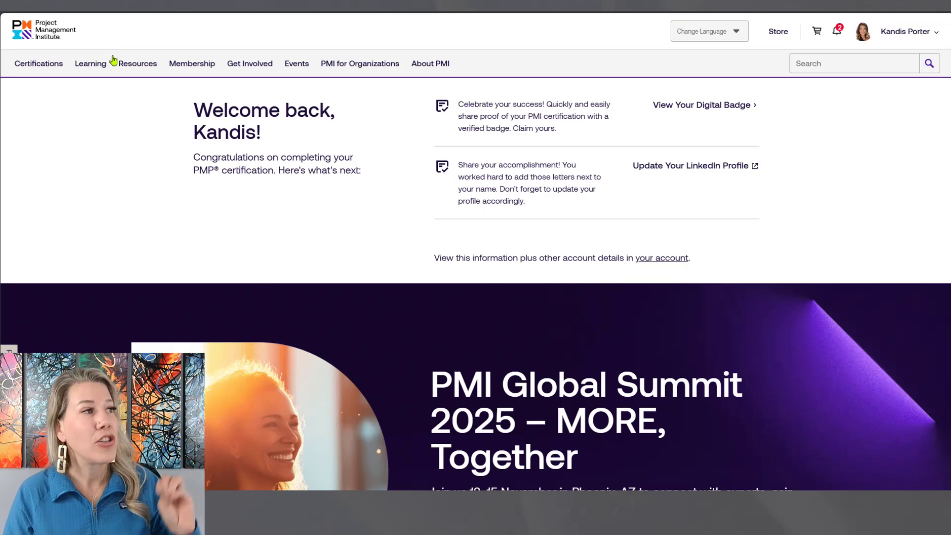
left_click(137, 63)
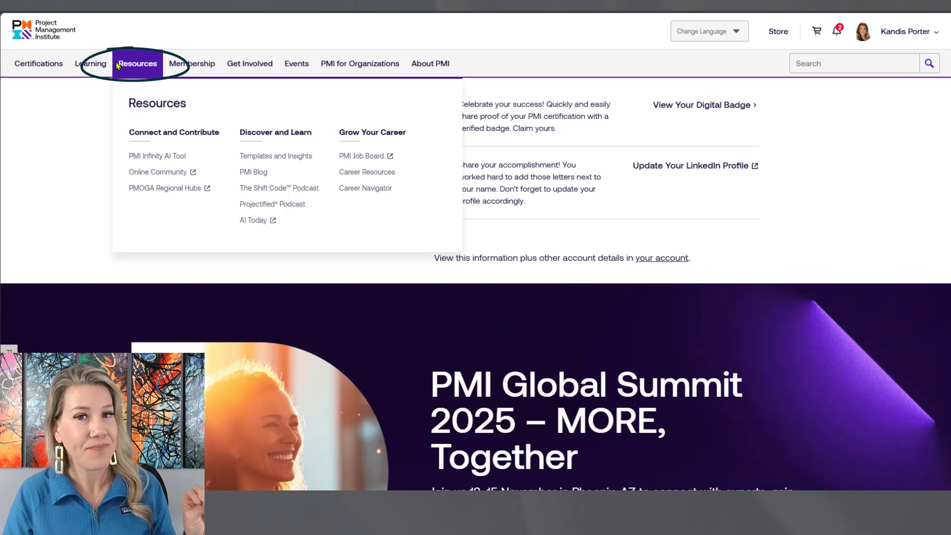
mouse_move(157, 156)
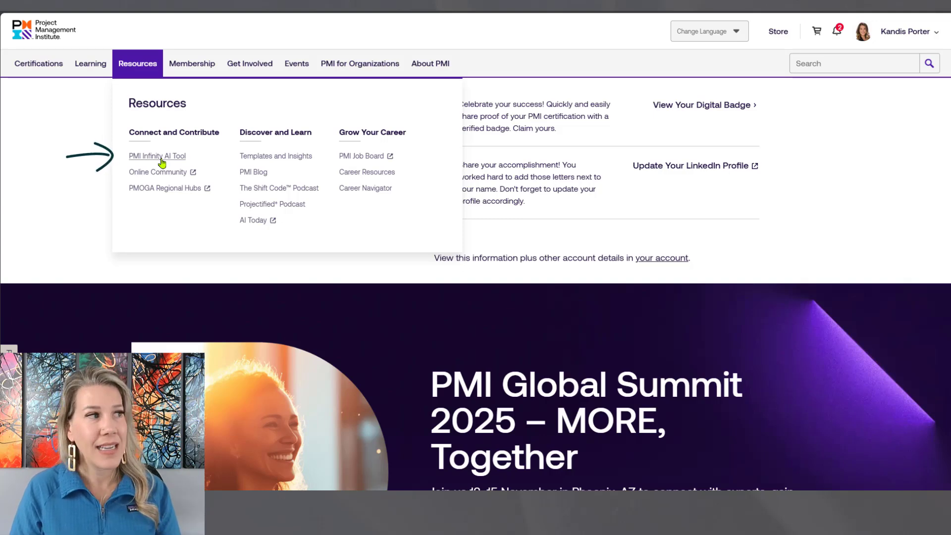
Step: Go to the PMI Infinity AI Tool page and launch the PMI Infinity chat
left_click(158, 156)
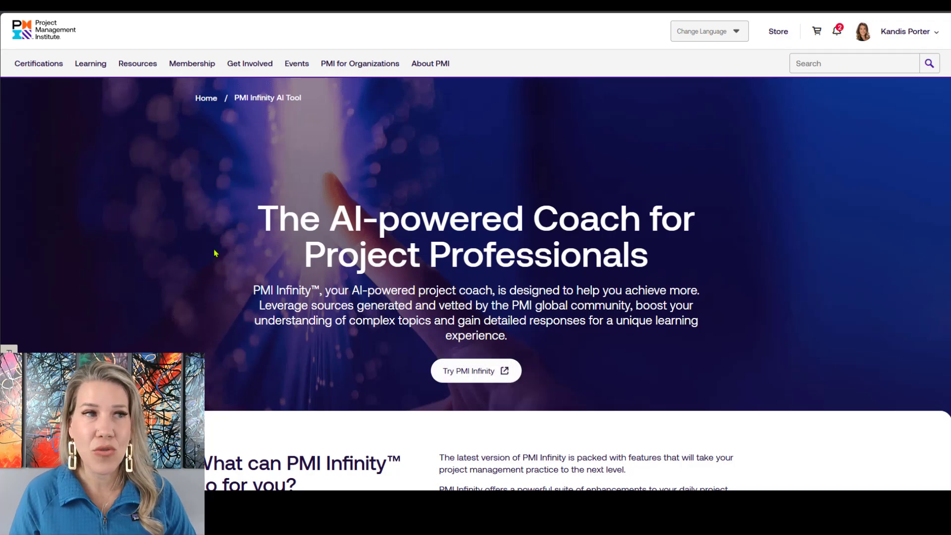
left_click(475, 370)
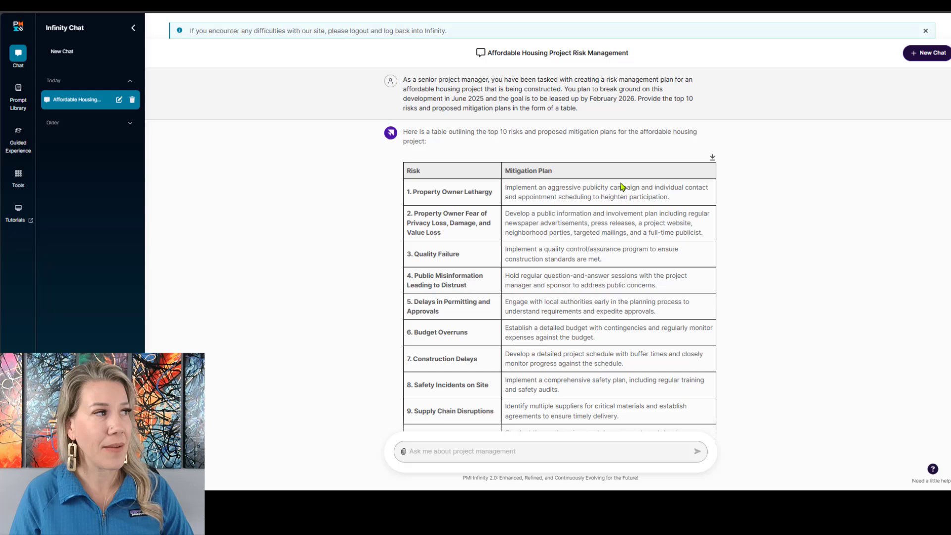
mouse_move(483, 332)
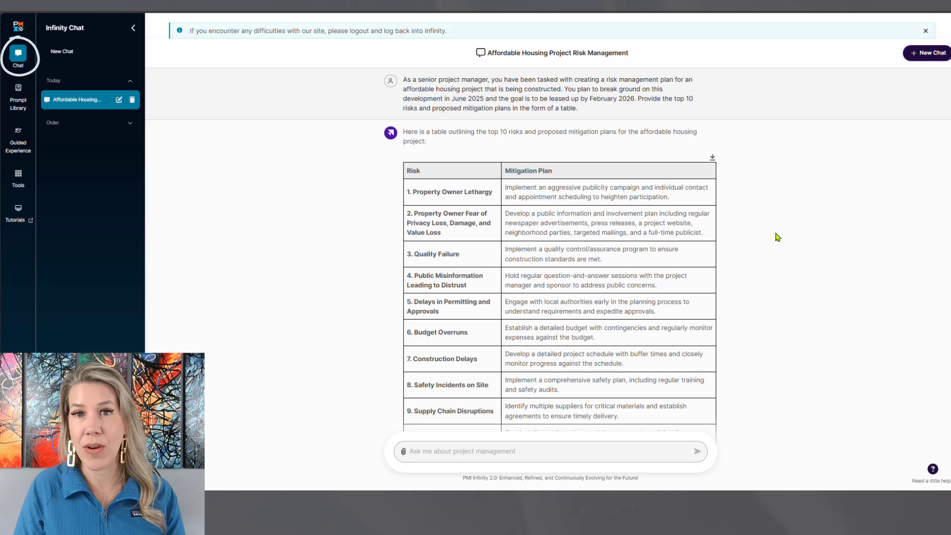
mouse_move(464, 72)
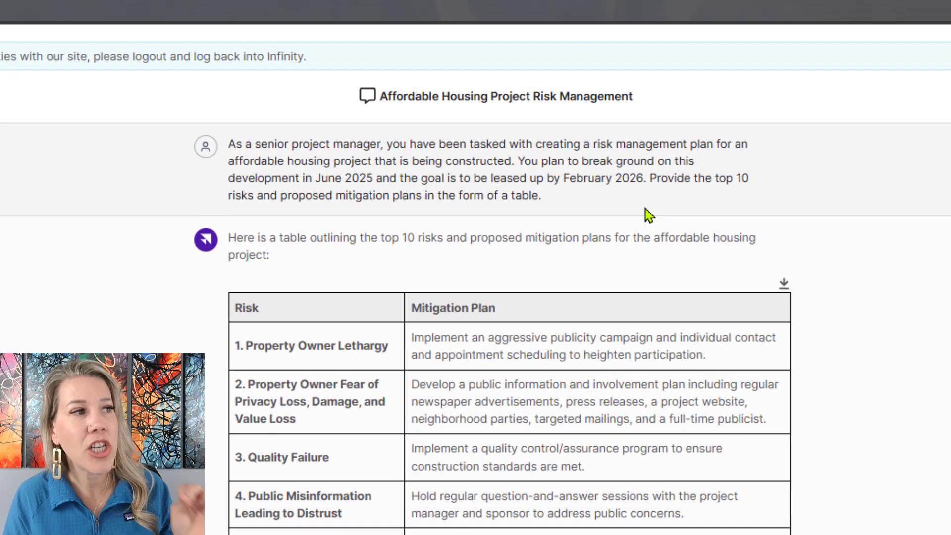
scroll("down", 3)
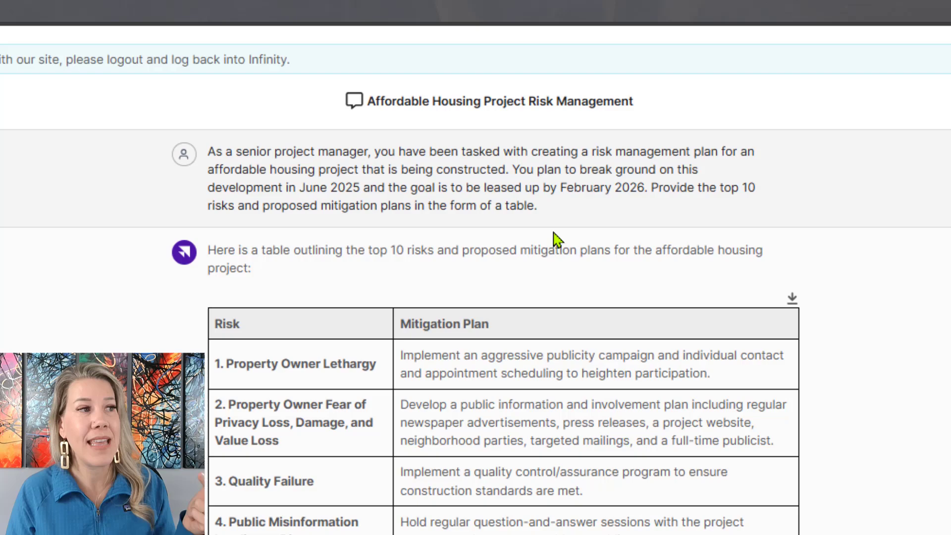
left_click_drag(448, 205, 536, 205)
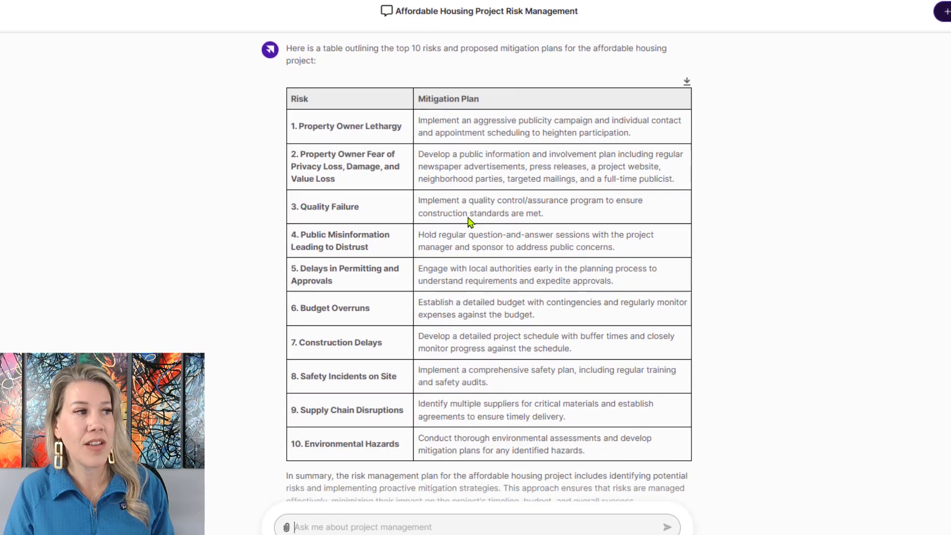
mouse_move(374, 210)
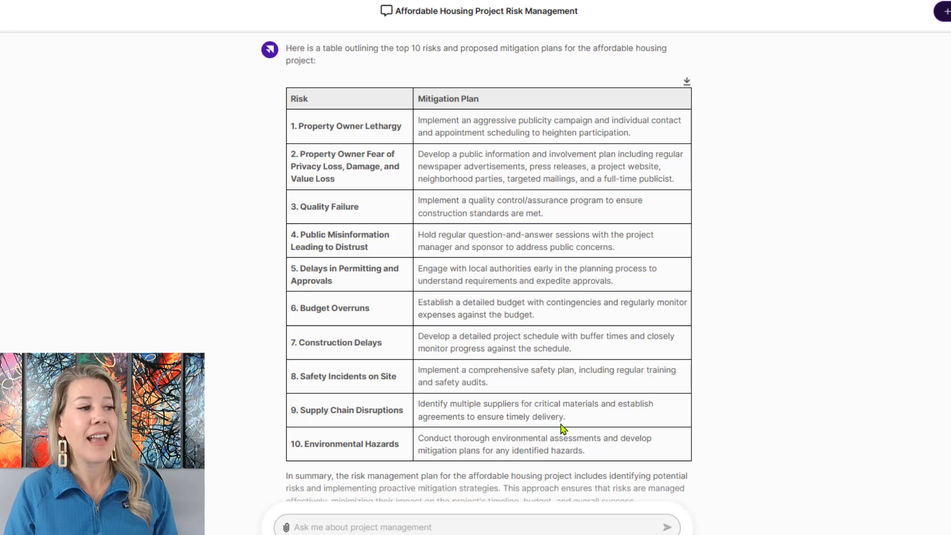
Step: Send a follow-up asking for a contingency plan column for each identified risk
scroll("down", 3)
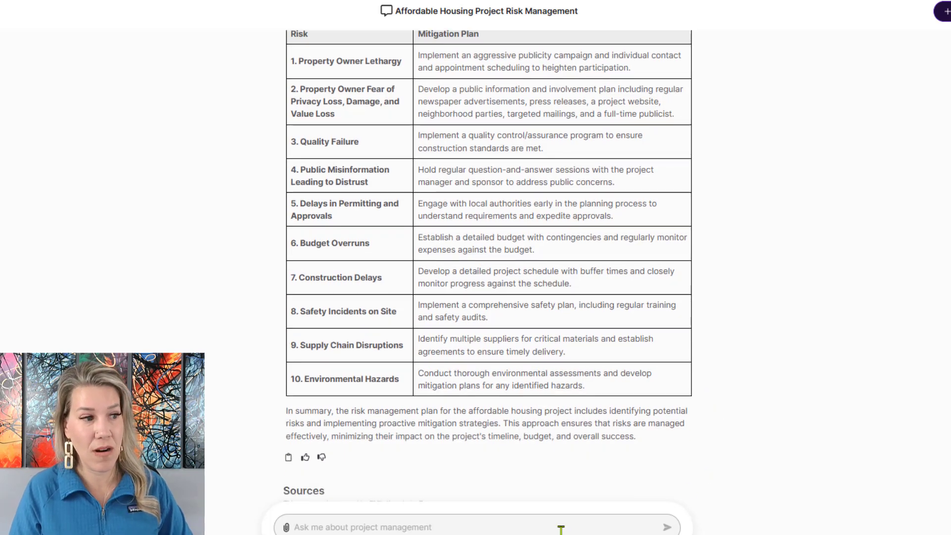
scroll("down", 3)
type("Add another column with")
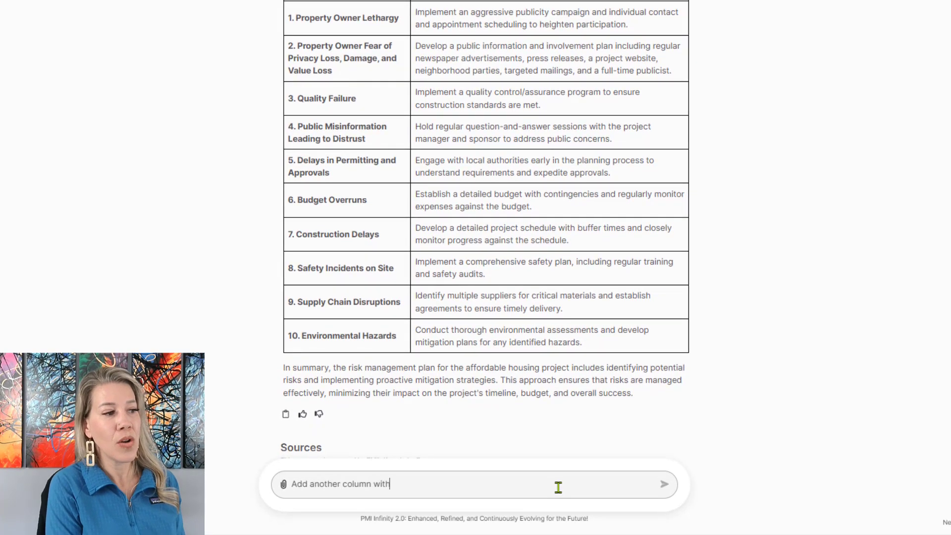
type("a contingency plan for each of the risks that wer")
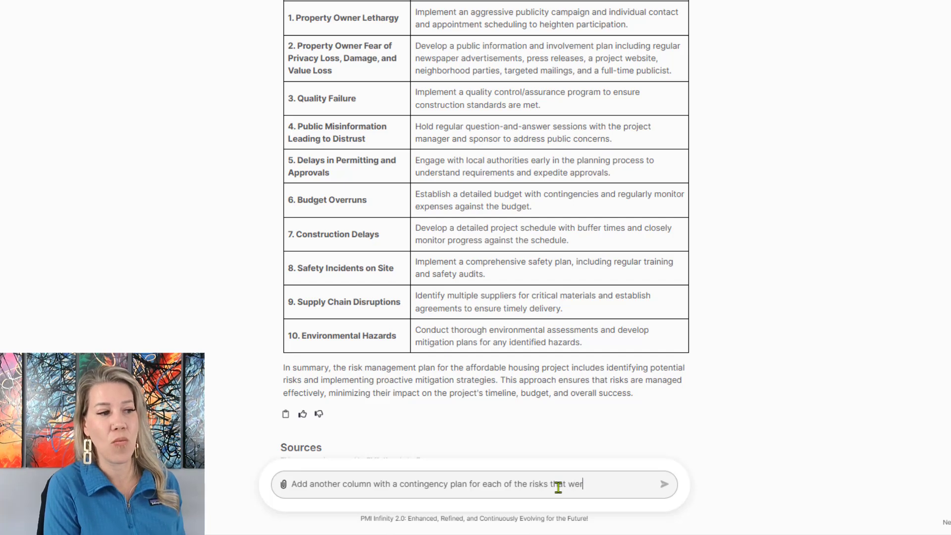
left_click(664, 484)
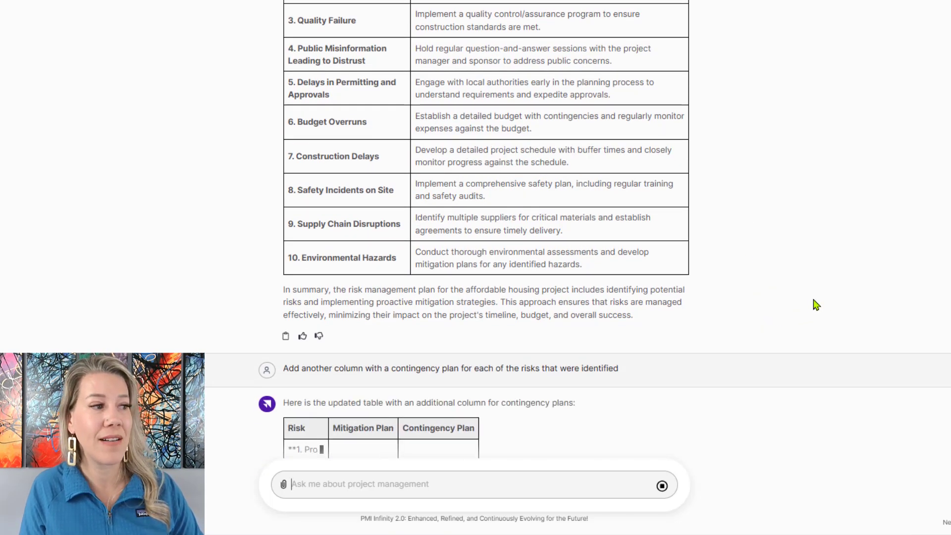
Step: Scroll through the updated table's Risk, Mitigation Plan and Contingency Plan columns down to Safety Incidents on Site
scroll("down", 3)
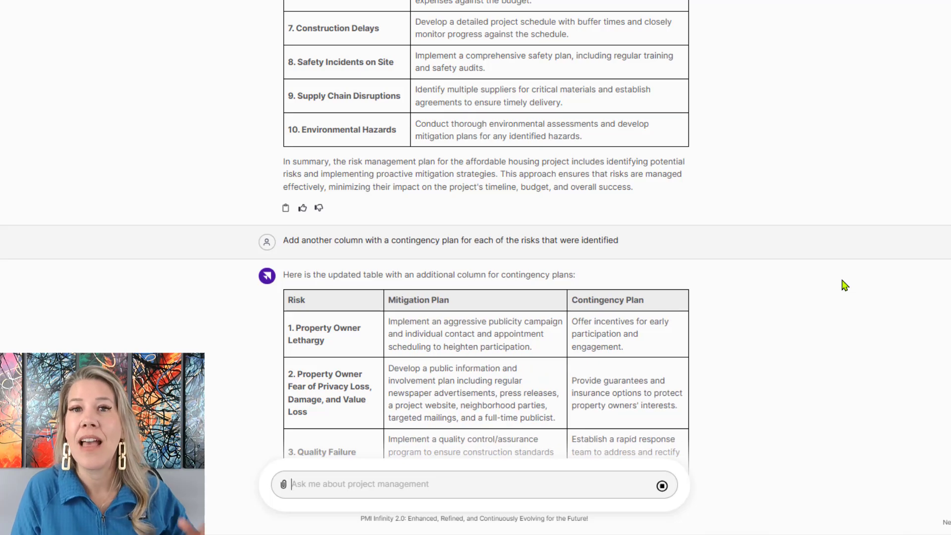
mouse_move(837, 290)
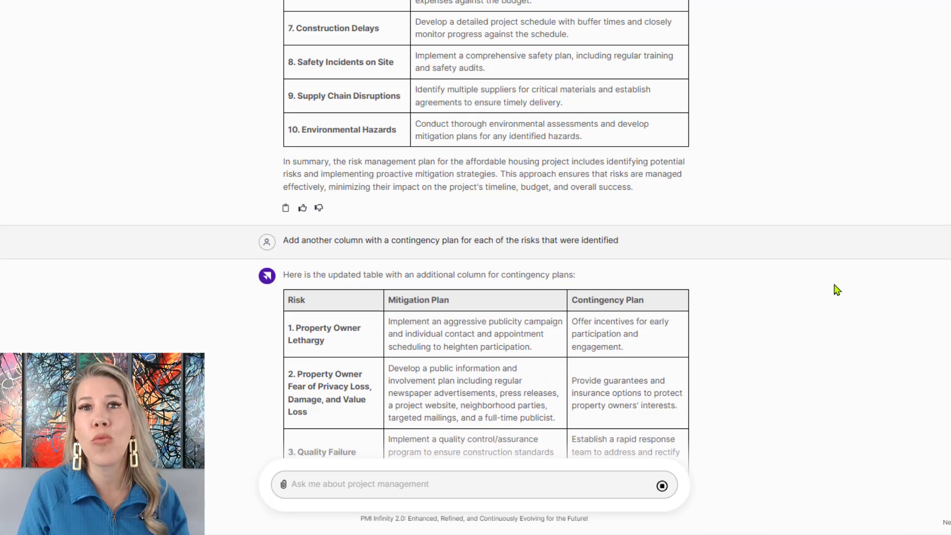
scroll("down", 3)
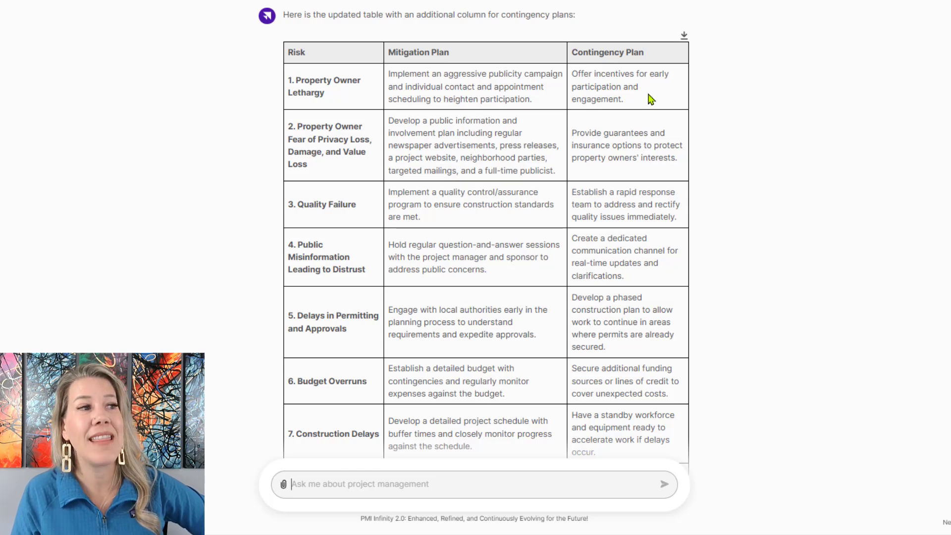
mouse_move(635, 241)
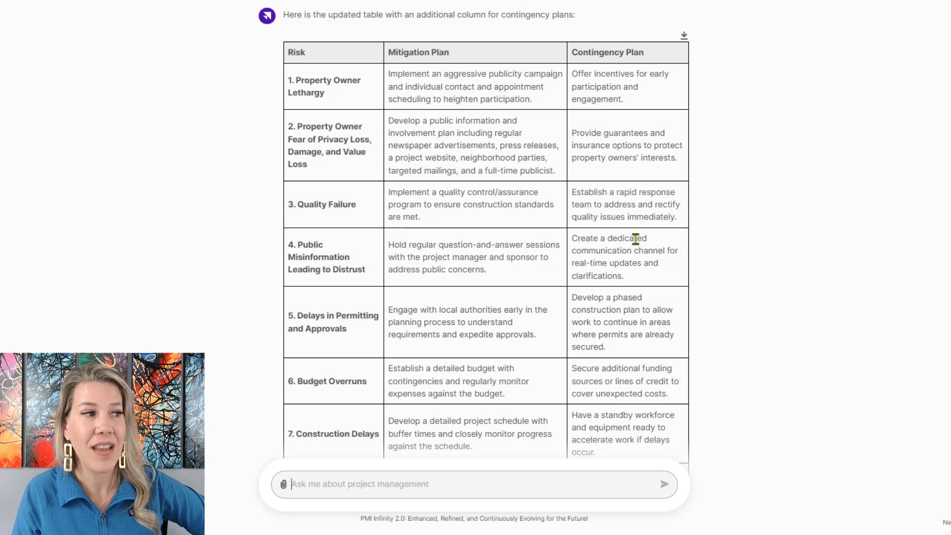
scroll("down", 3)
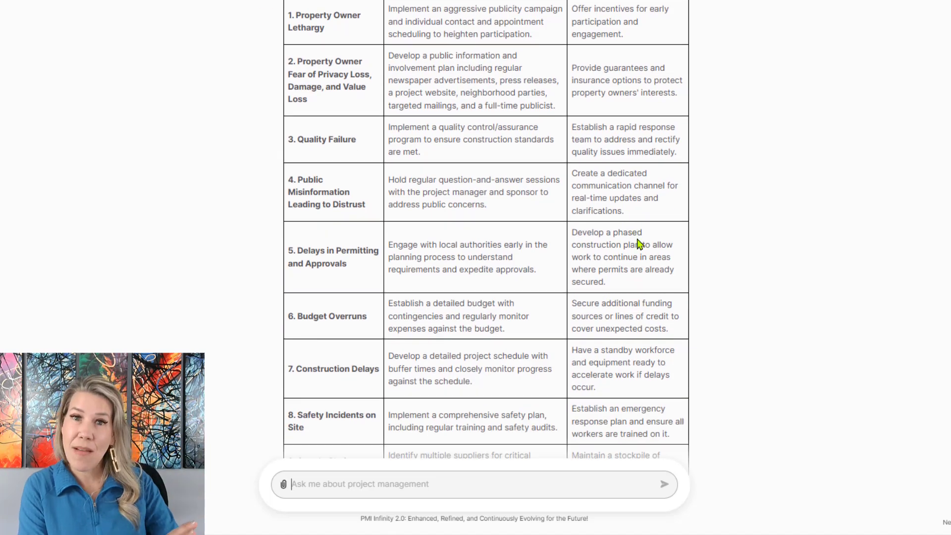